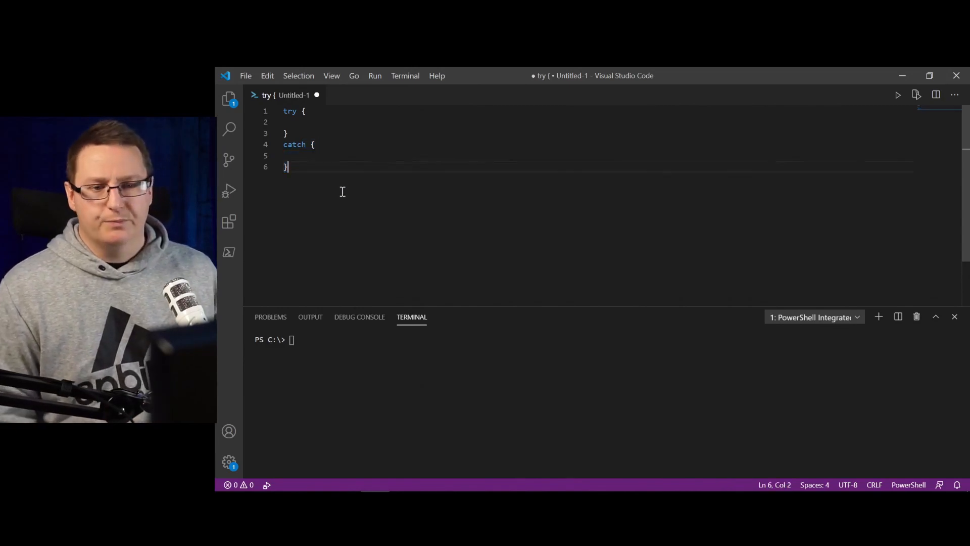
Replace the whole script with Get-Process explorer and run it
key(ctrl+a)
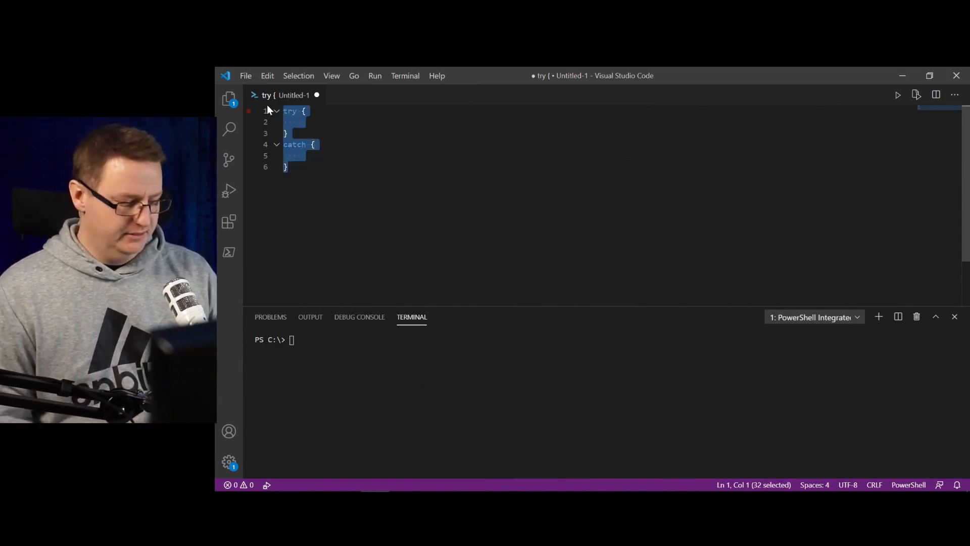
text(get-)
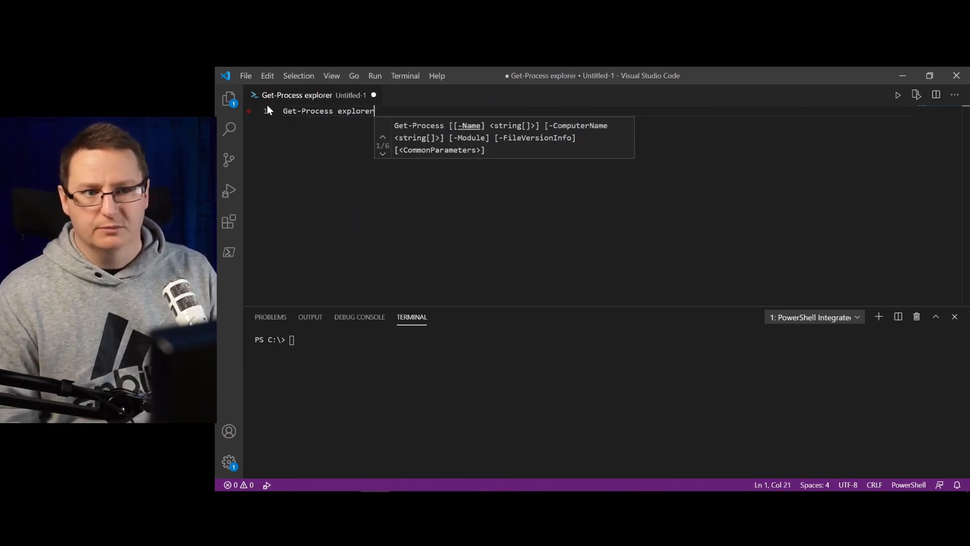
key(Enter)
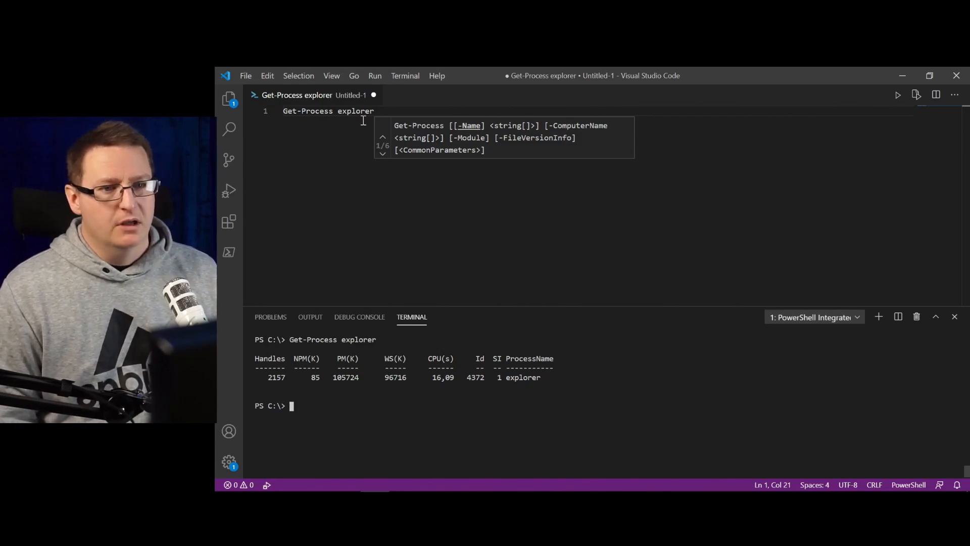
Change the process name to blabla, rerun it, and add blank lines below
double_click(355, 111)
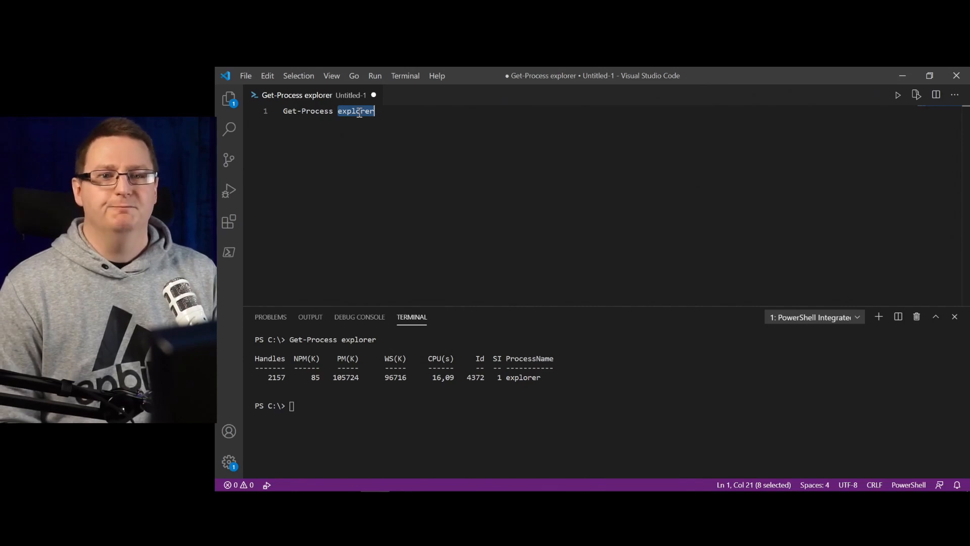
text(blab)
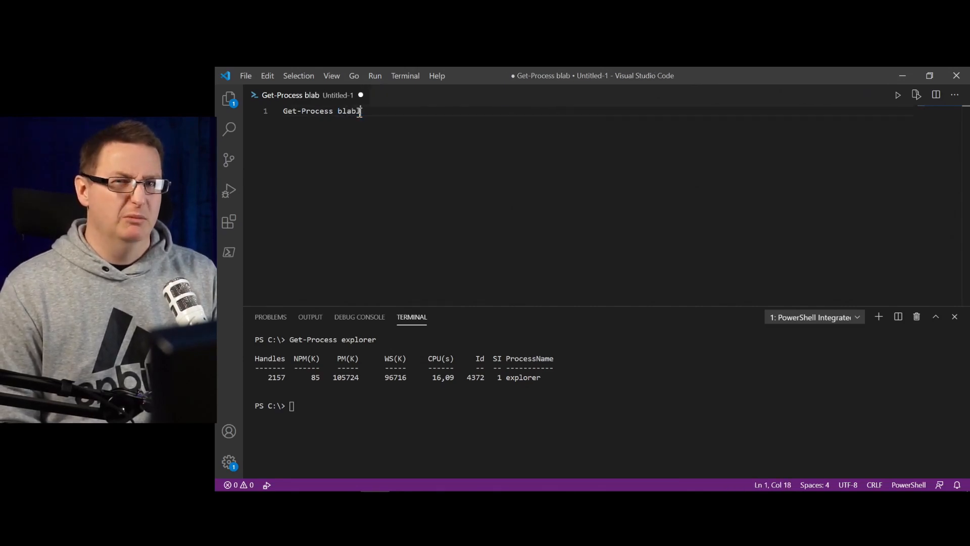
text(la)
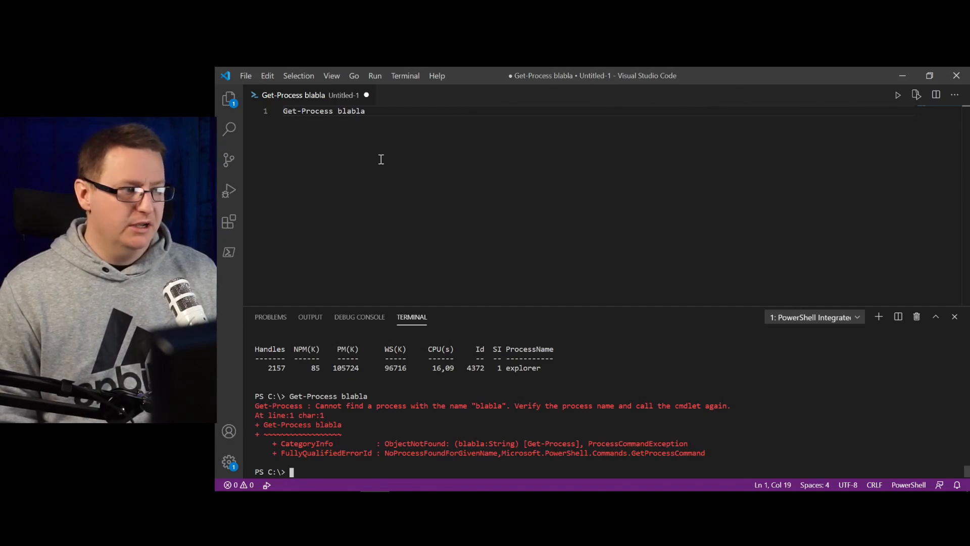
key(enter)
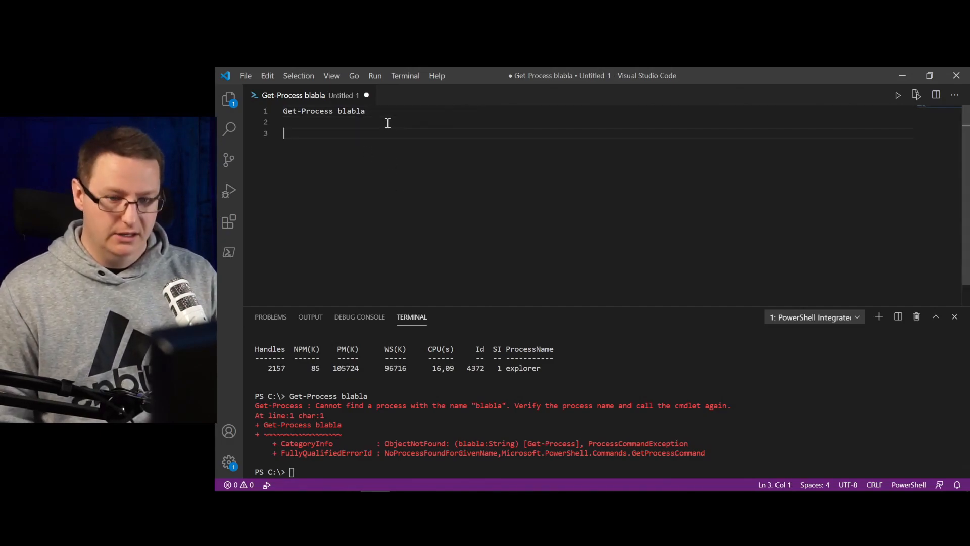
Wrap Get-Process explorer in try with a catch writing "Catched something", then run the block
text(try {)
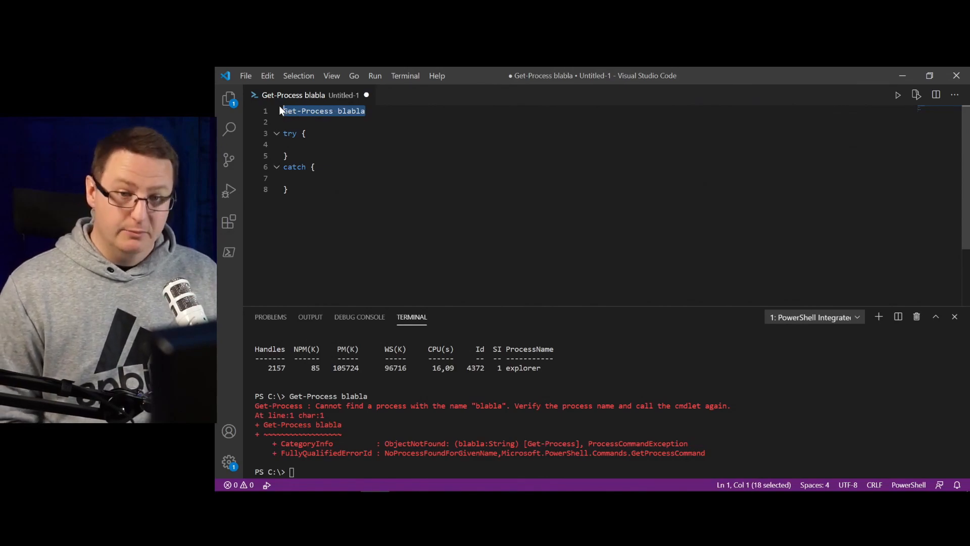
text(Get-Process blabla)
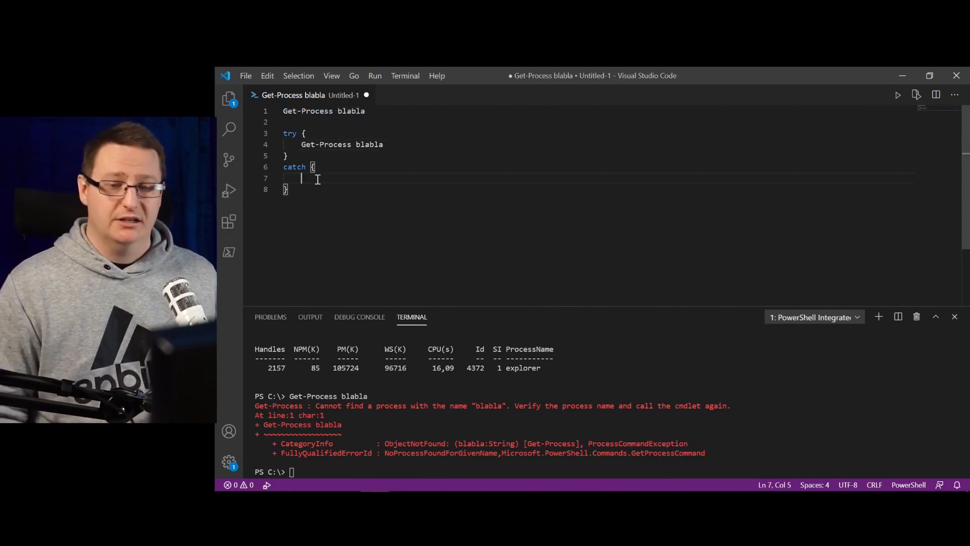
text(wi)
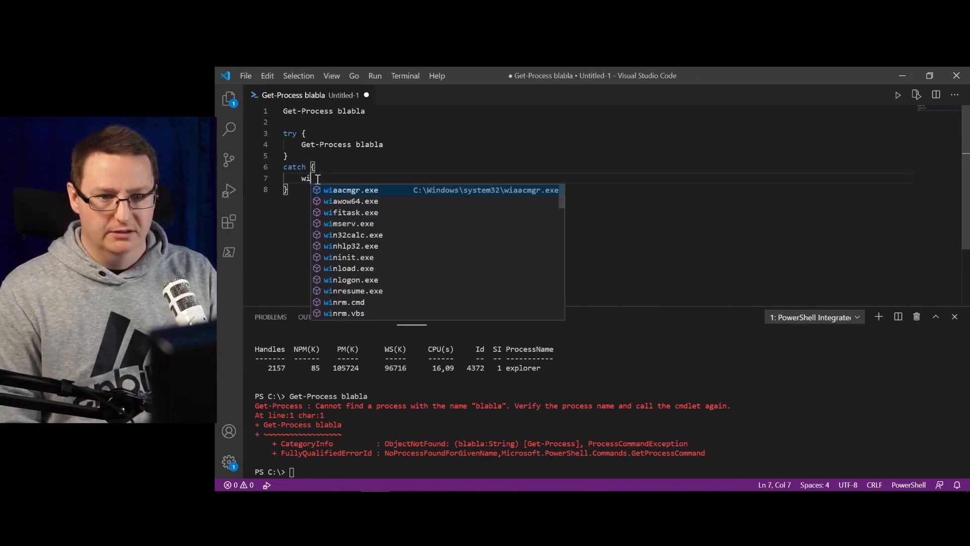
text(rite-ho)
click(600, 144)
text(explorer)
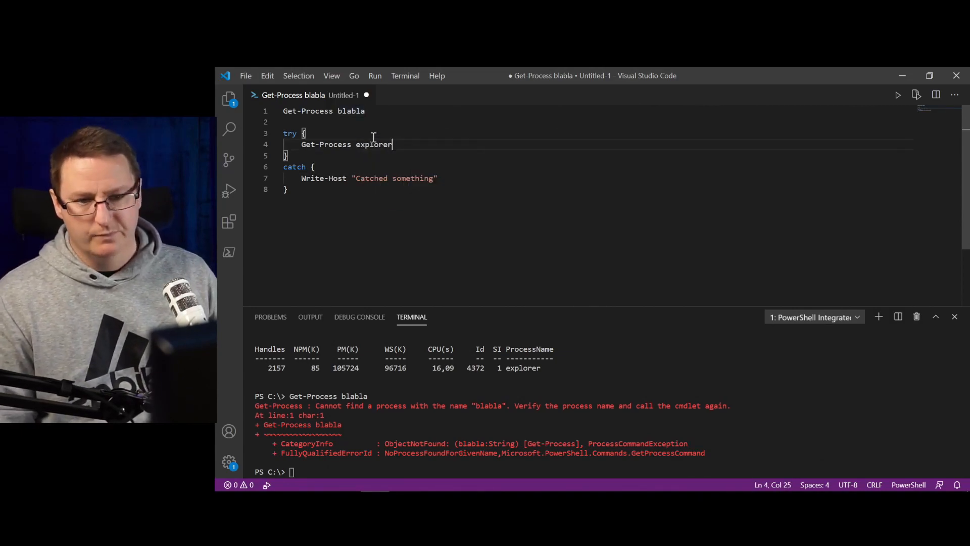
drag(305, 133, 287, 190)
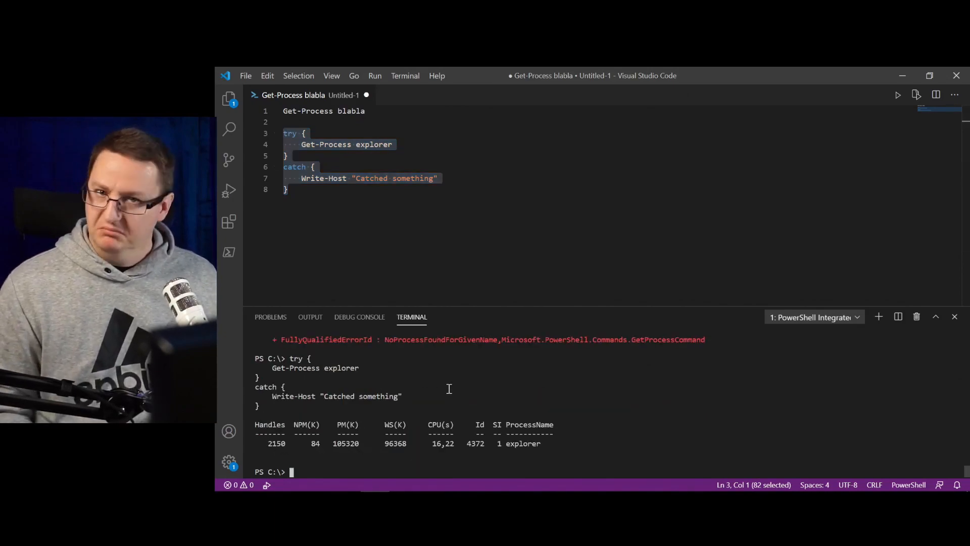
mouse_move(291, 430)
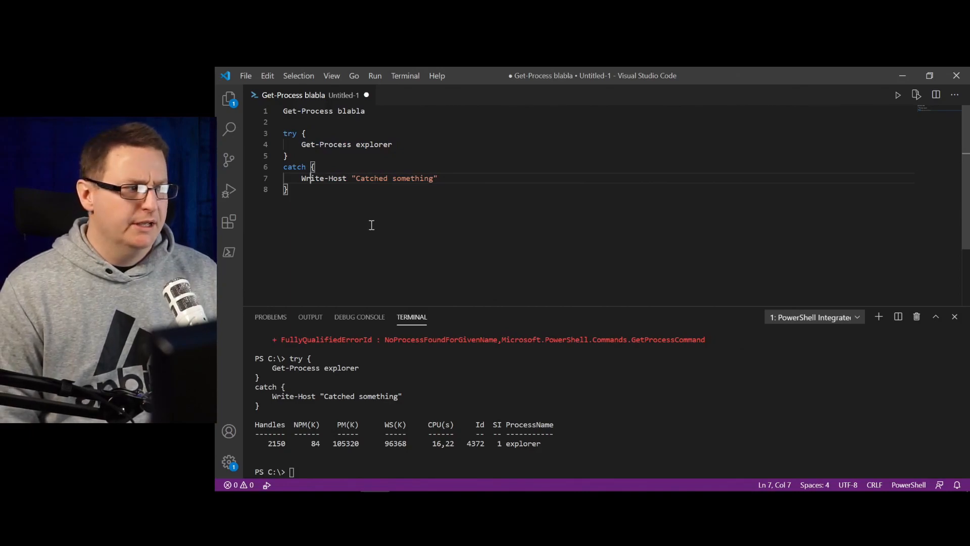
Change the try block's process name from explorer to blabla and run it
double_click(374, 144)
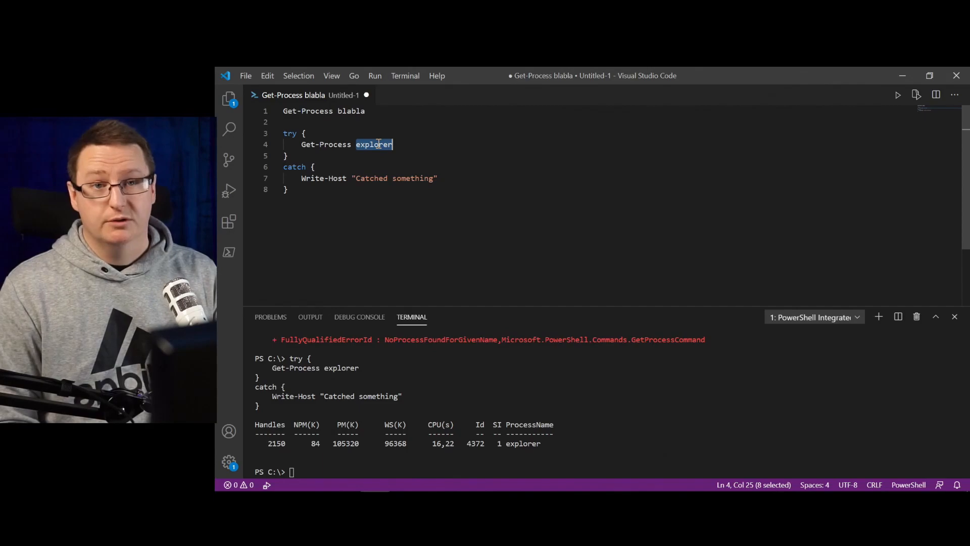
text(blabla)
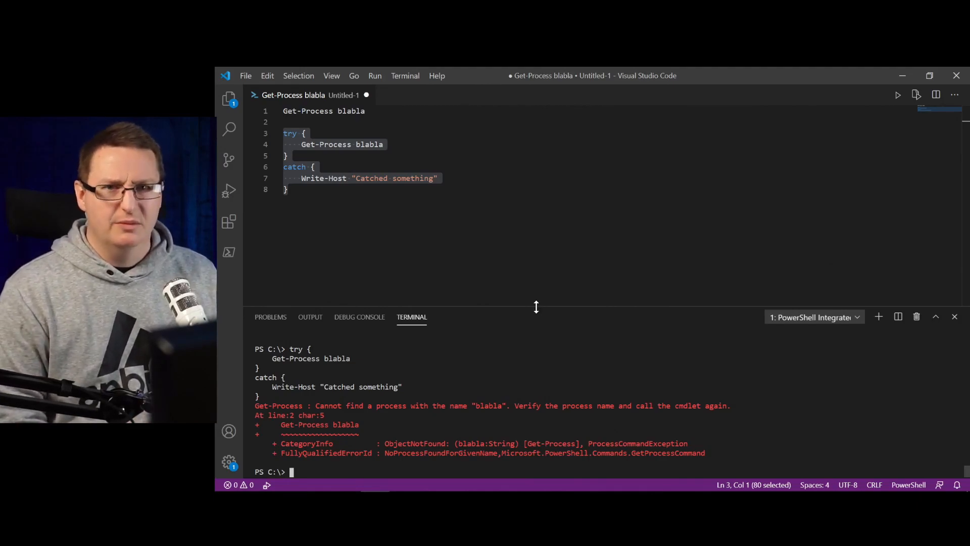
mouse_move(516, 295)
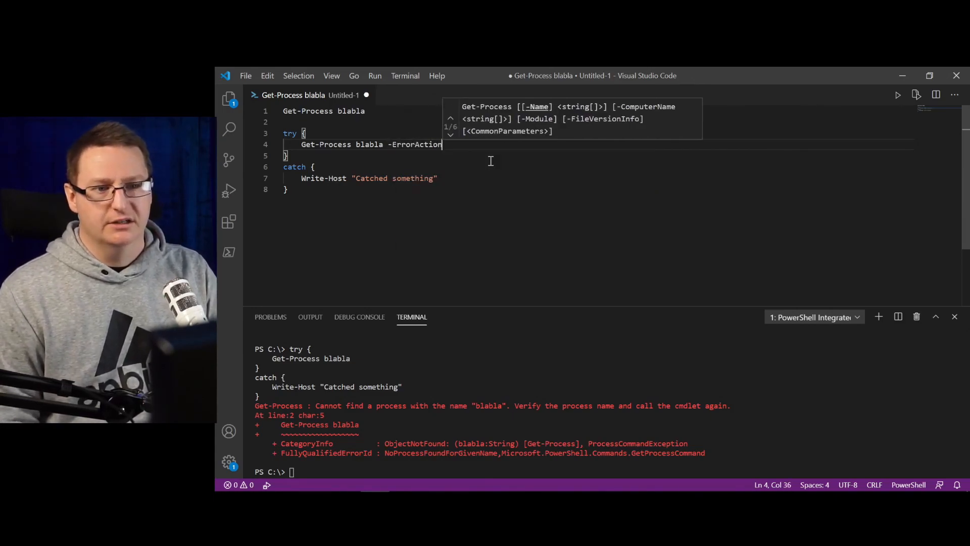
Complete -ErrorAction stop on the blabla call and rerun the try/catch block
text(stop)
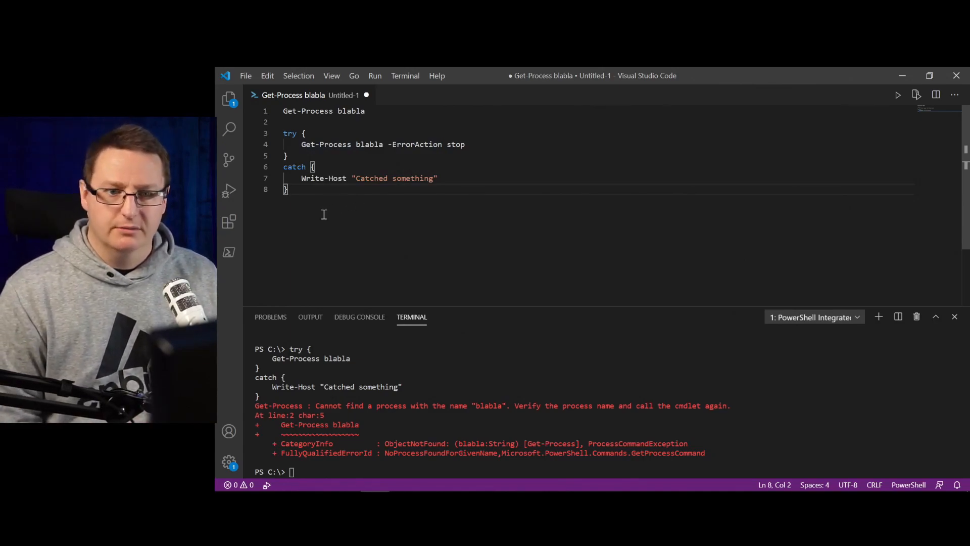
drag(284, 122, 288, 189)
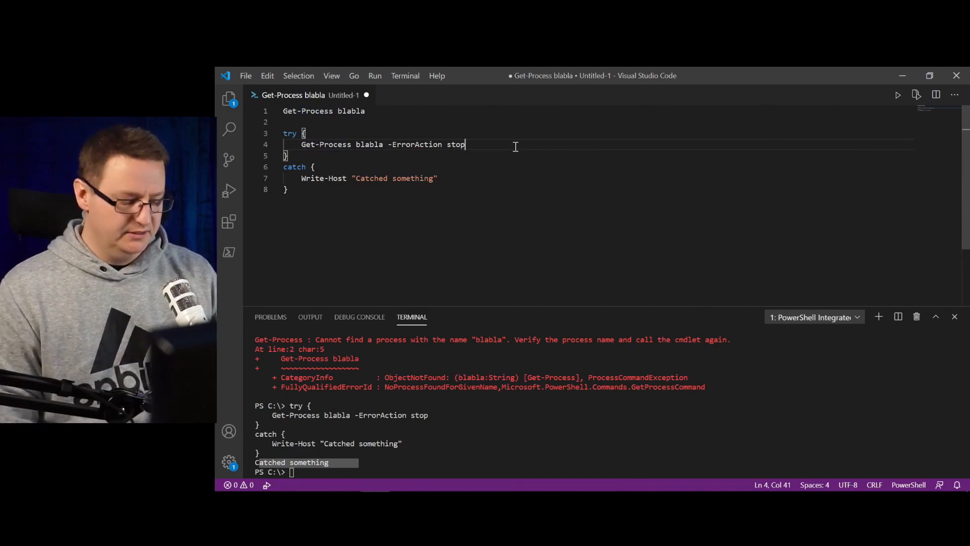
Insert Write-Host "Not to be seen" after the blabla call and run the script
text(w)
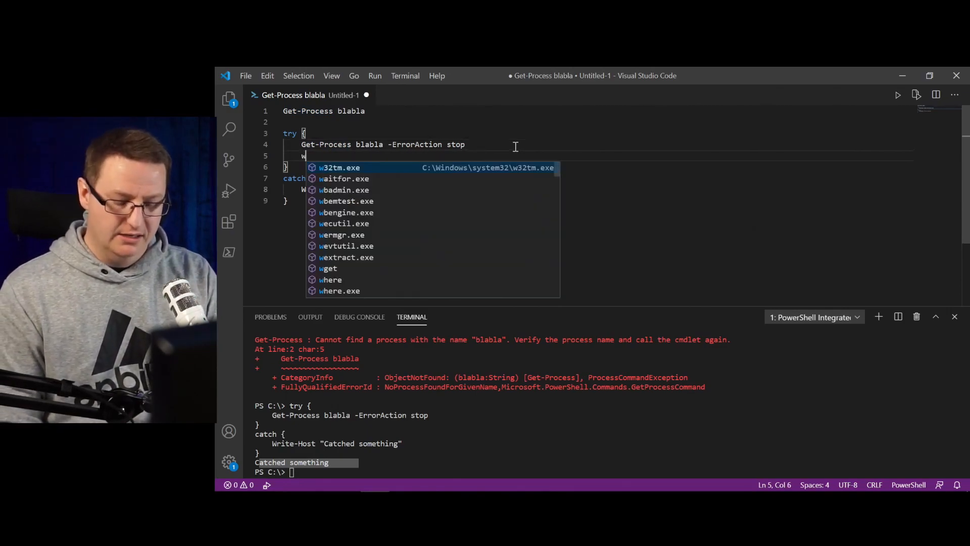
text(Write-Host "Not to)
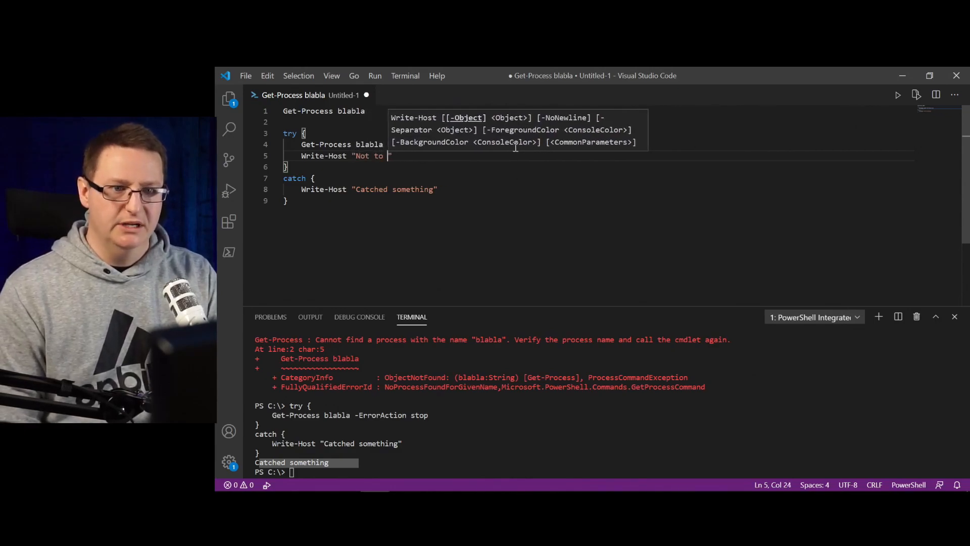
text(be seen)
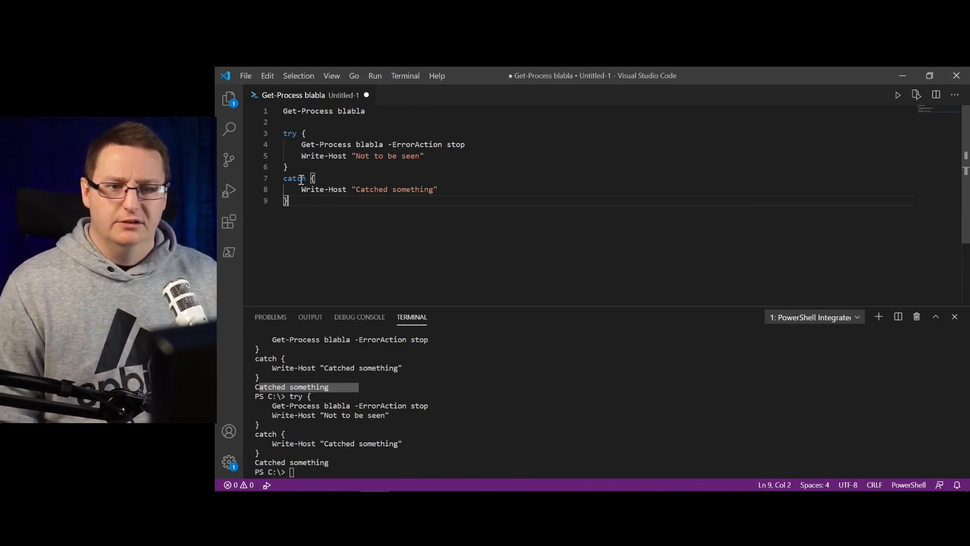
Add a catch for Microsoft.PowerShell.Commands.ProcessCommandException writing "Catched processcommandexception" above the general catch
key(Enter)
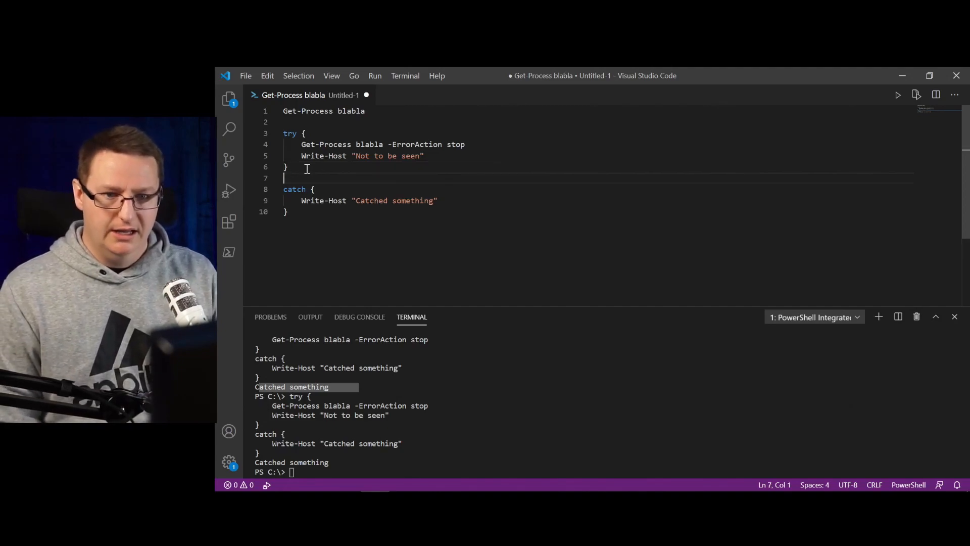
text(catch [)
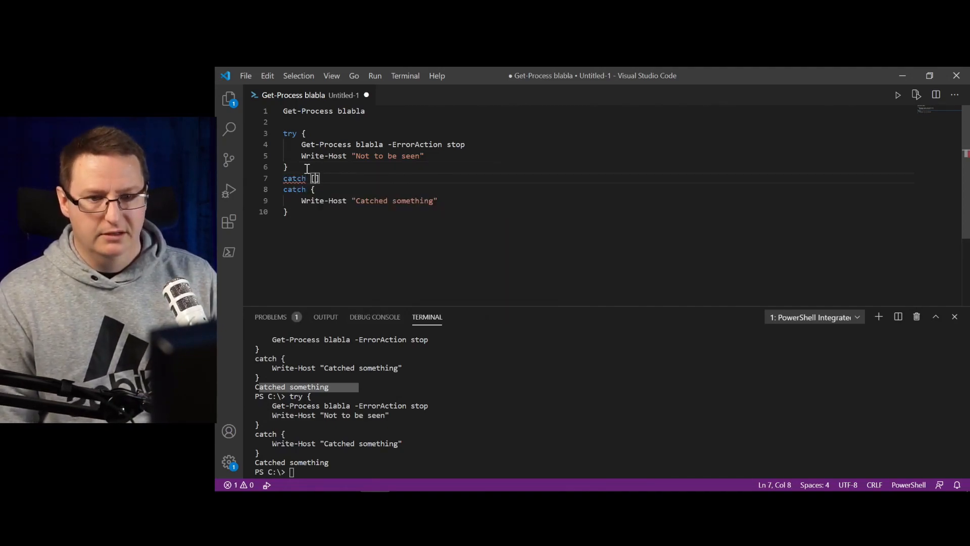
text(})
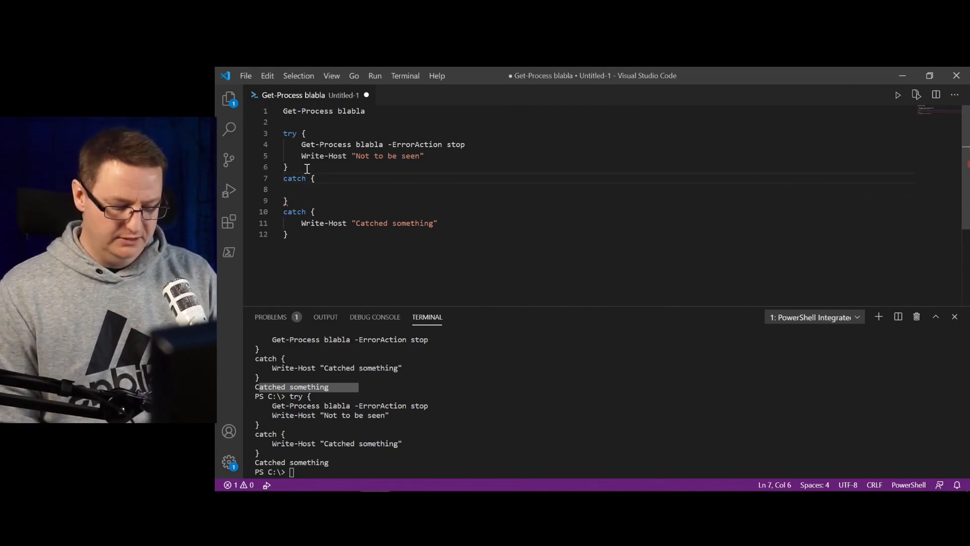
text([])
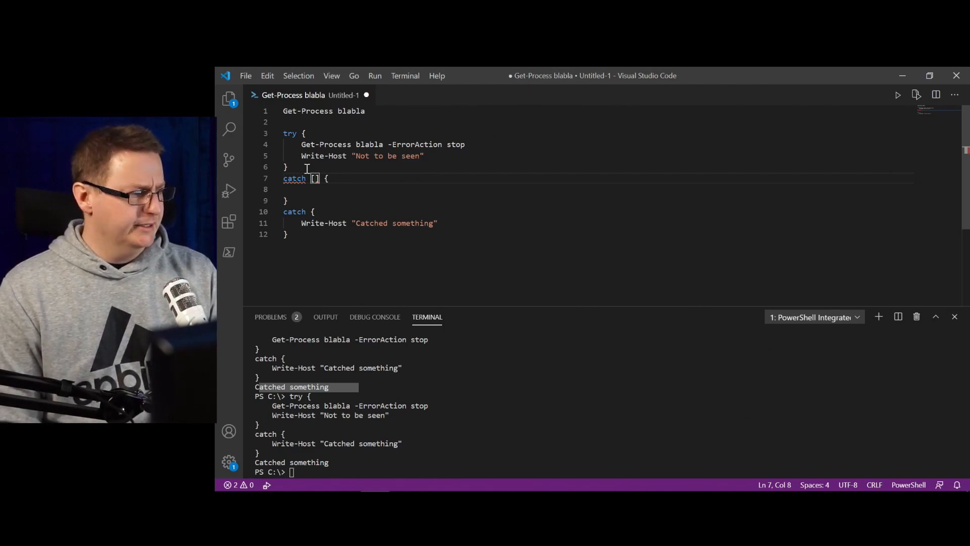
text(processCommandException)
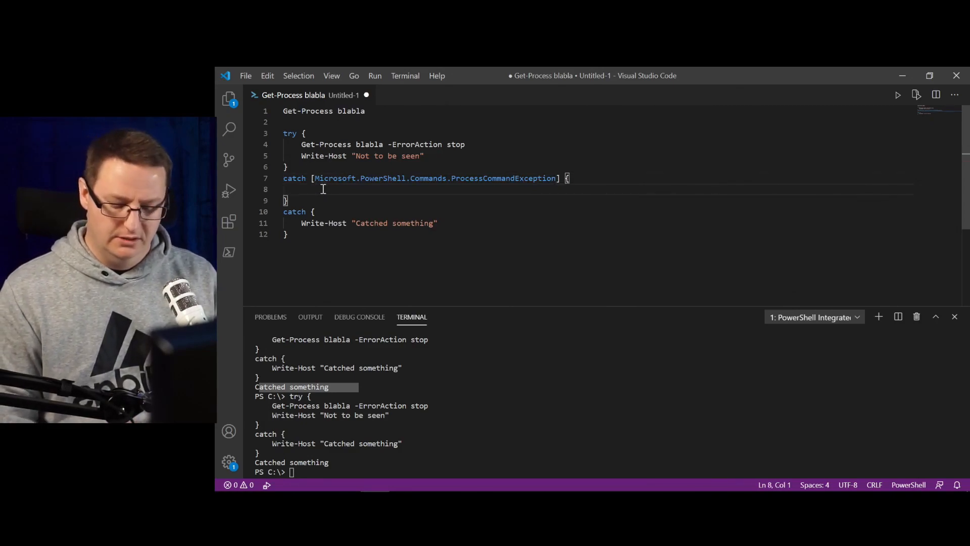
text(r)
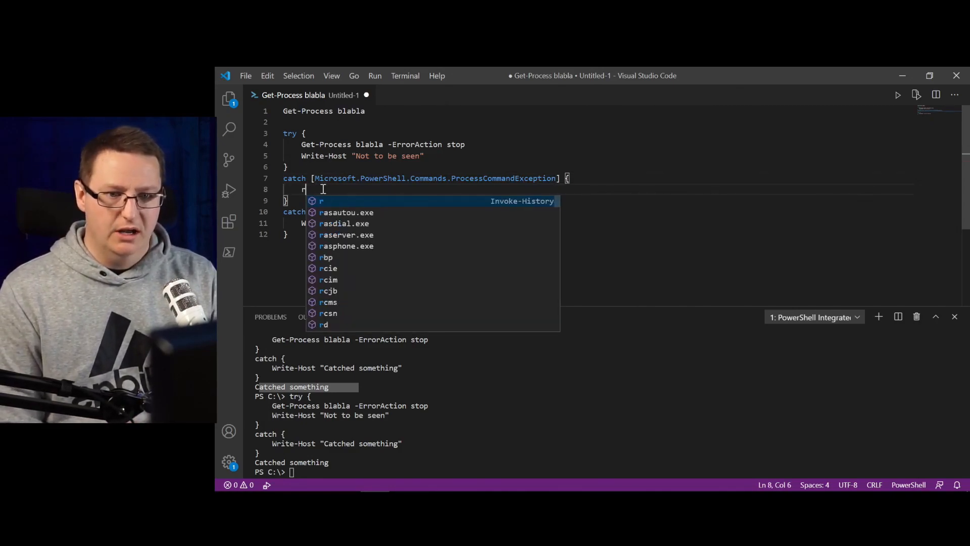
text(write-Host "#)
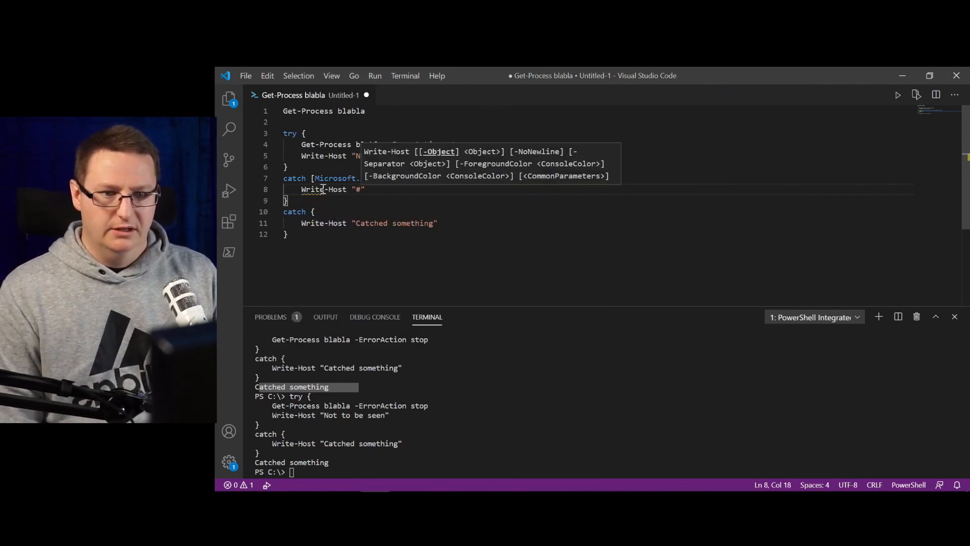
text(Cart)
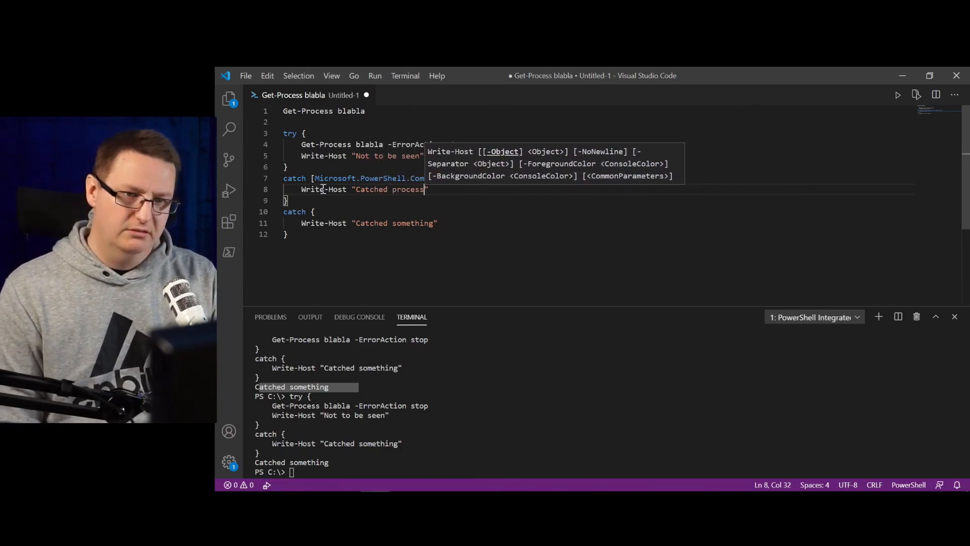
text(commandexe)
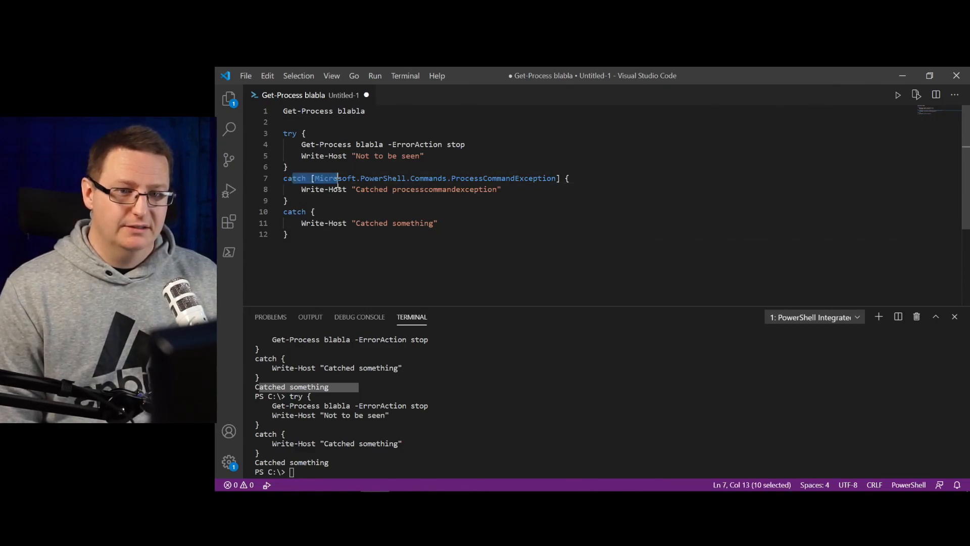
mouse_move(423, 369)
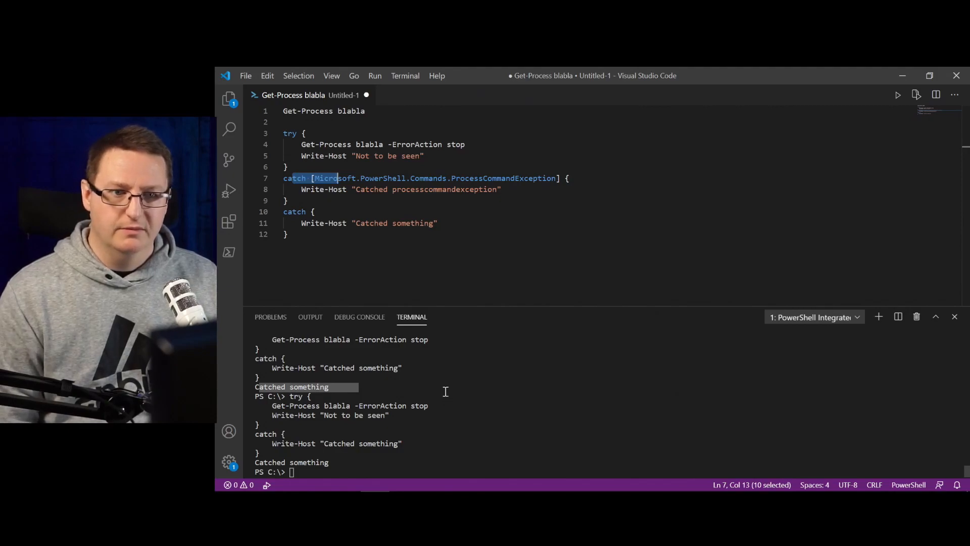
mouse_move(320, 179)
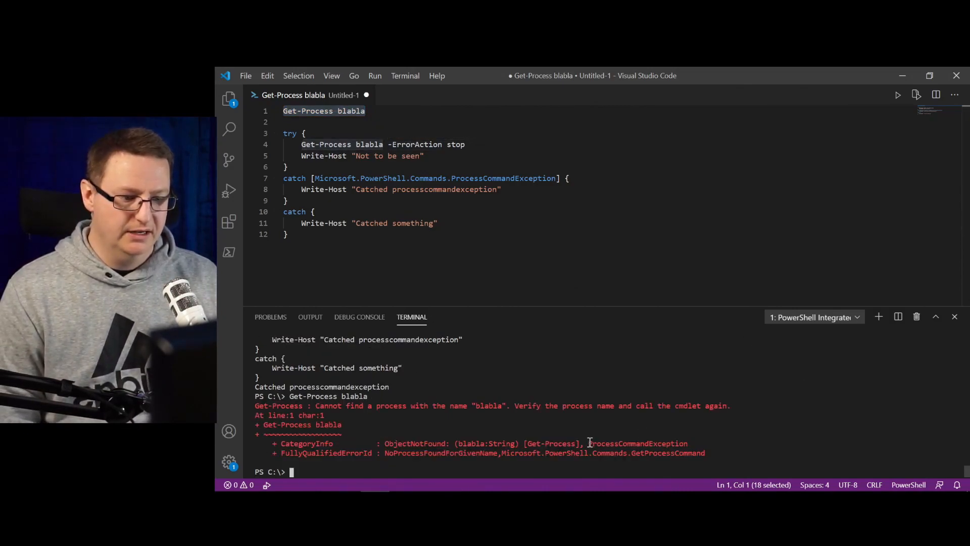
Highlight ProcessCommandException in the terminal error from running Get-Process blabla alone
double_click(637, 443)
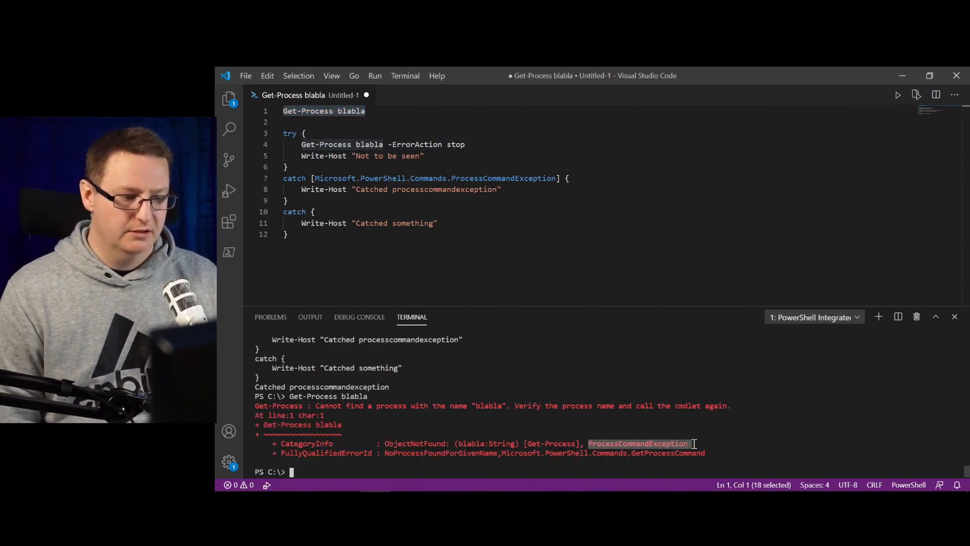
mouse_move(616, 274)
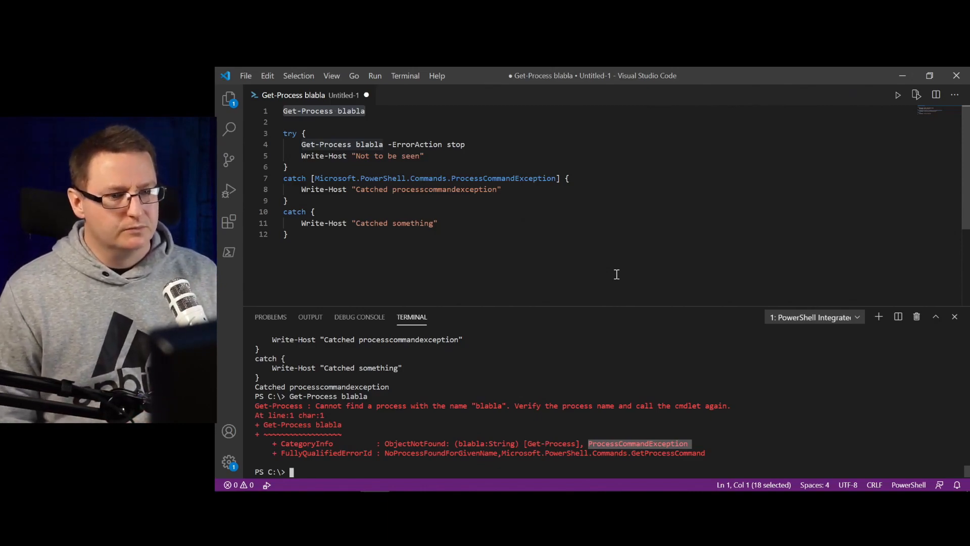
mouse_move(407, 215)
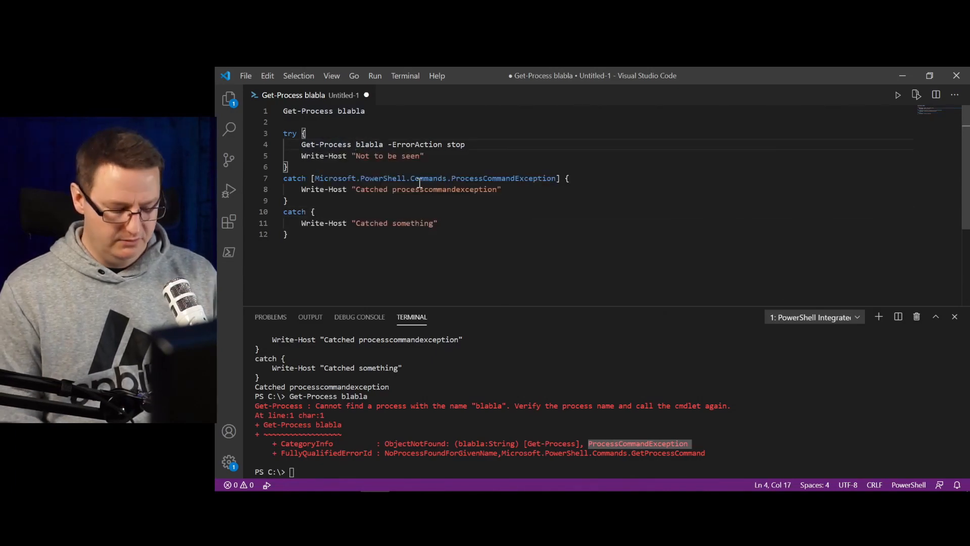
Change the call to Get-Process -id blabla, run the script, and dismiss the parameter hints
text(-id)
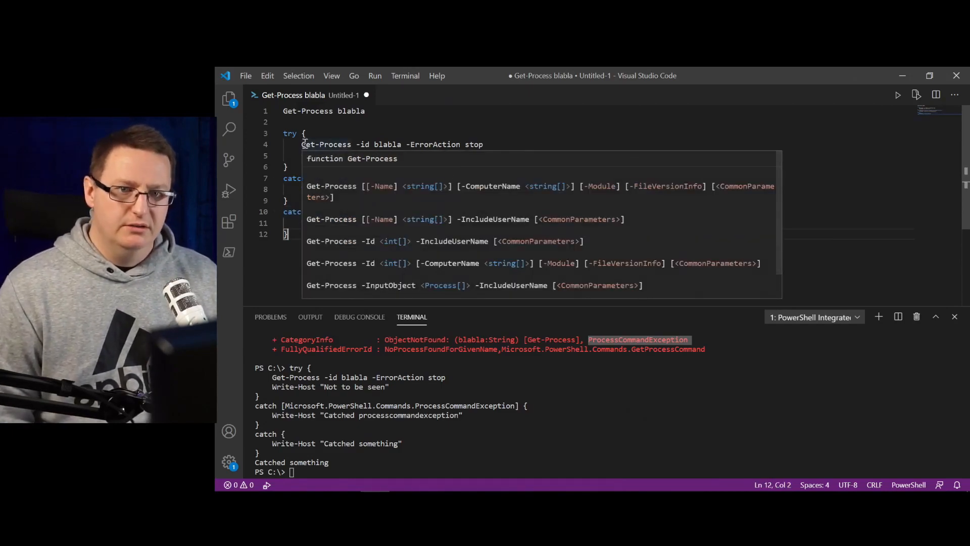
click(511, 144)
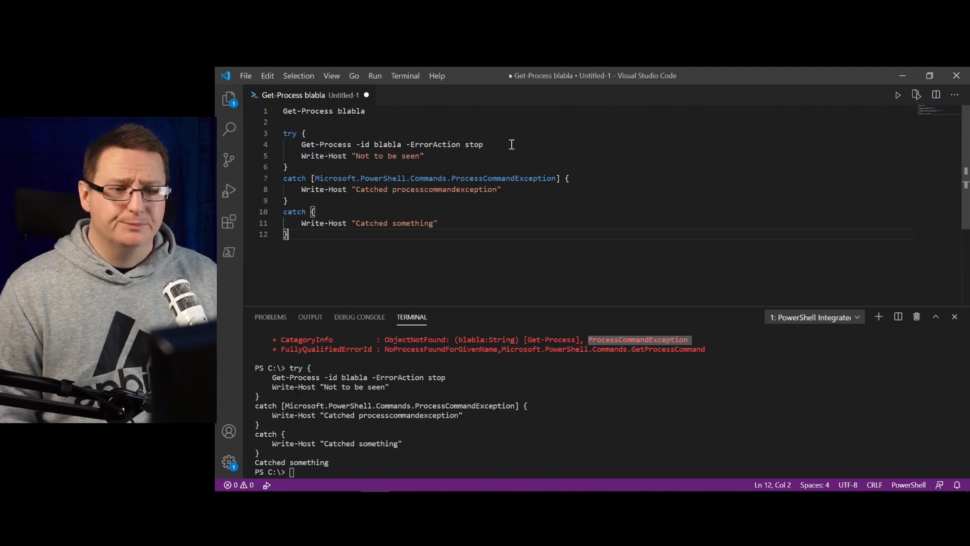